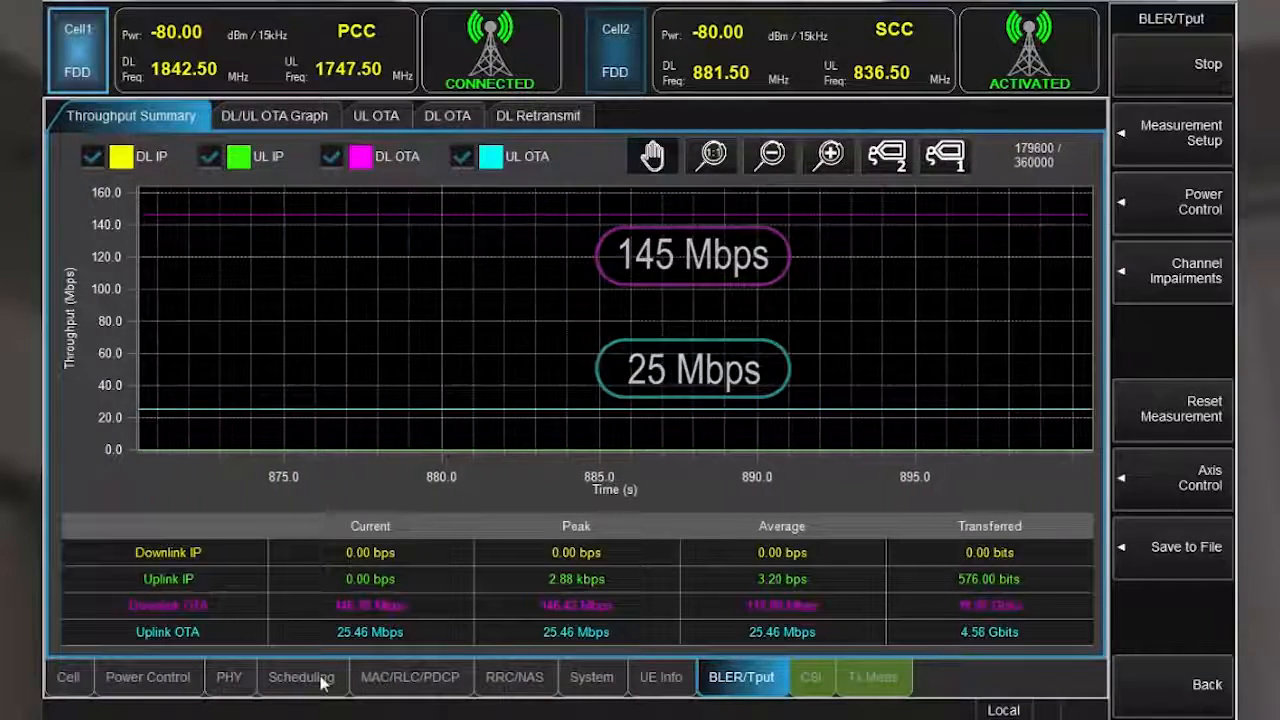
Step: Show the Subframes Config with W-CQI based MCS, 2x2 DL antennas and adaptive PMI/RI
click(300, 676)
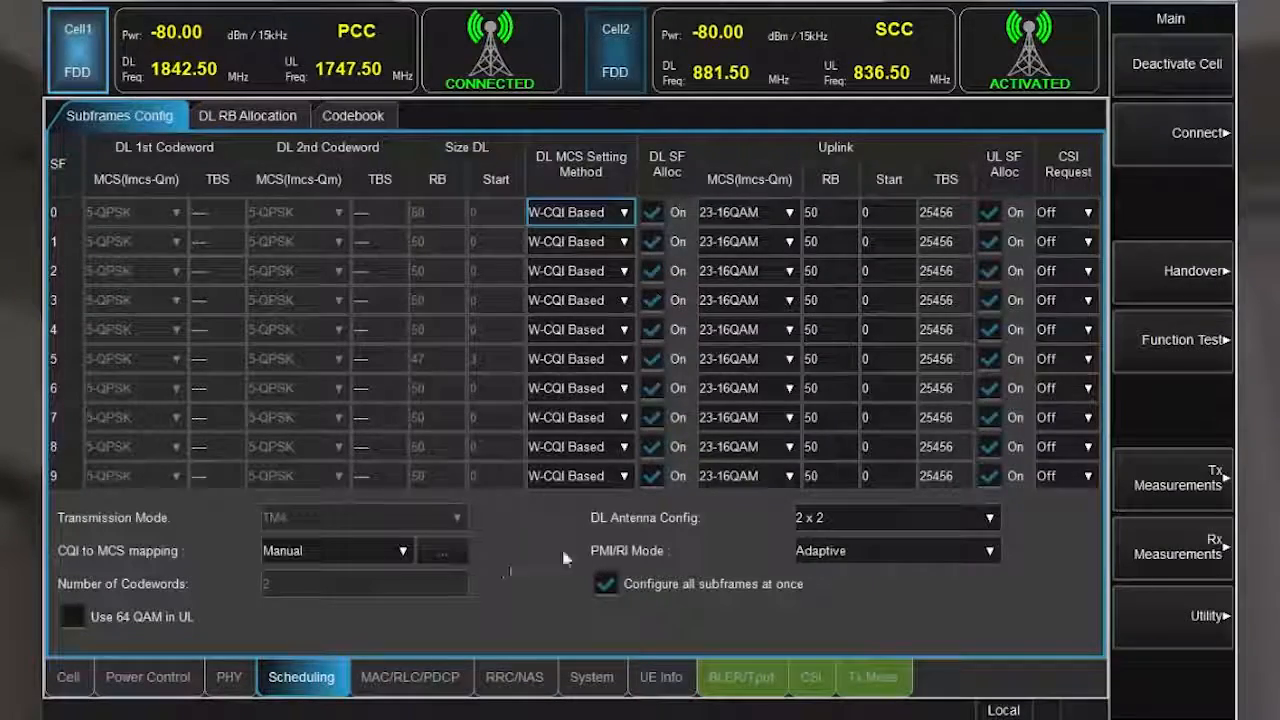
mouse_move(616, 490)
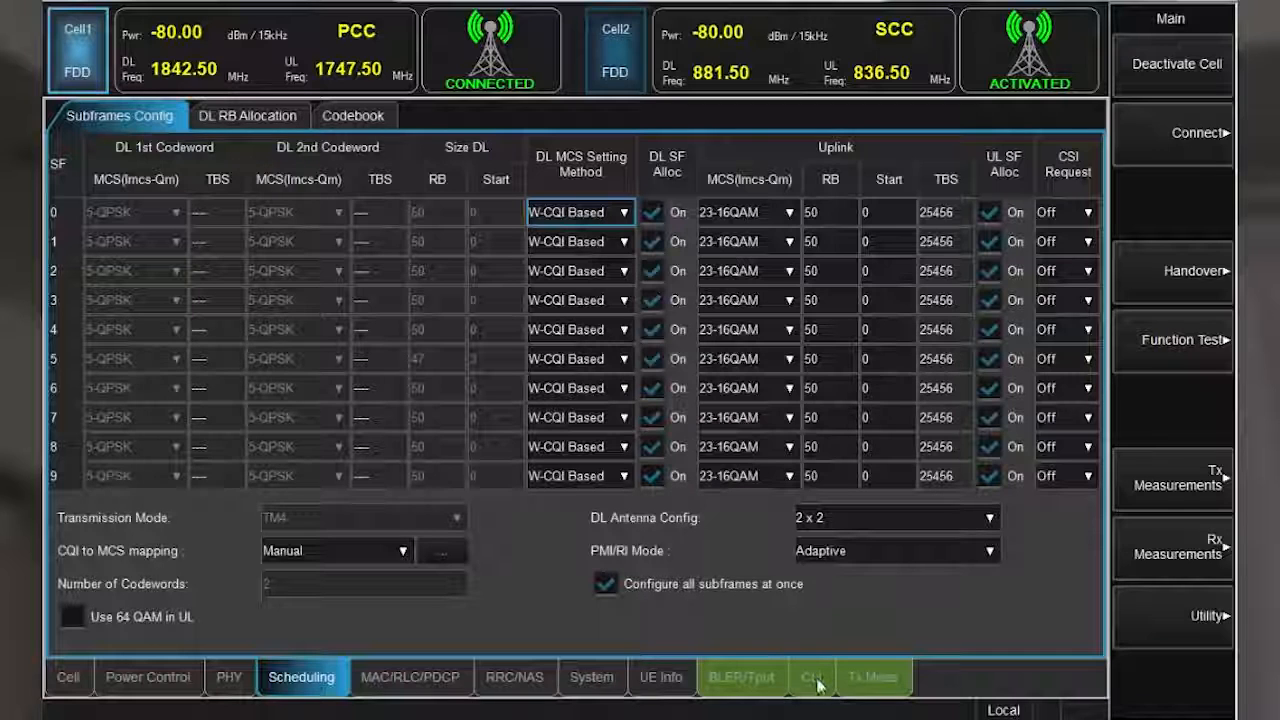
Step: Start collecting CQI and RI histograms, showing CQI 15 on both codewords and rank 2
click(812, 676)
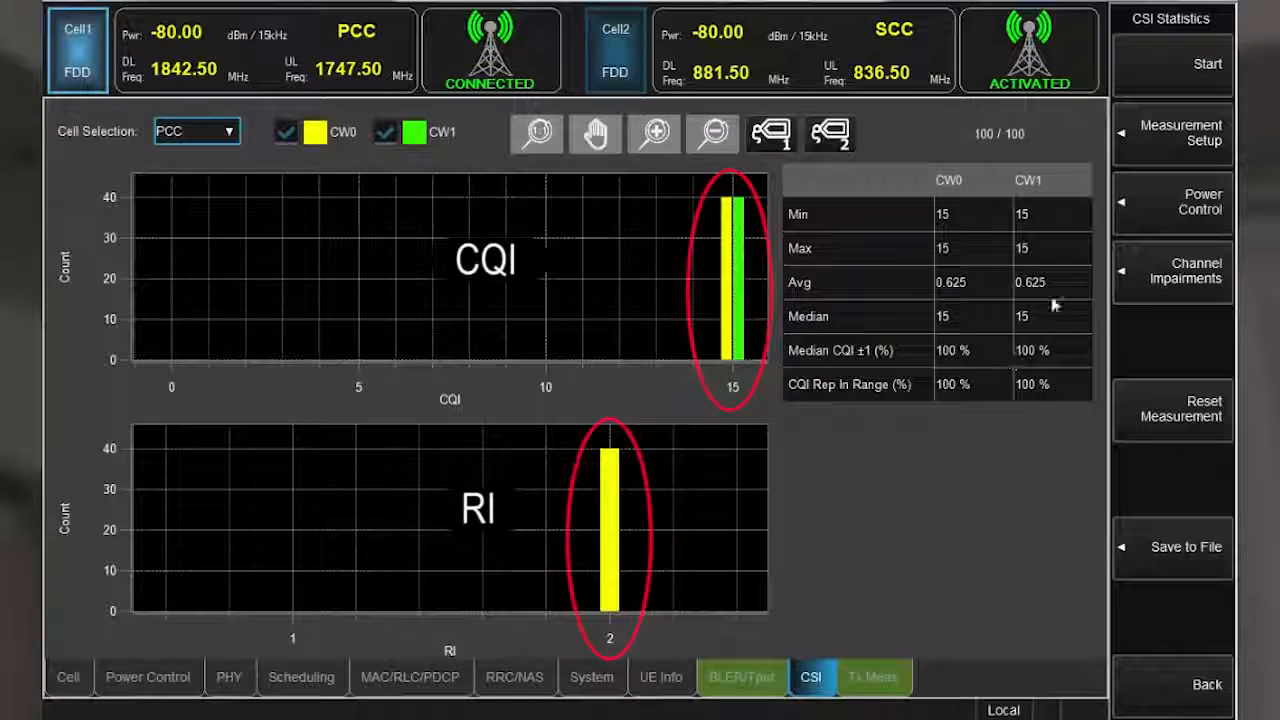
click(1208, 62)
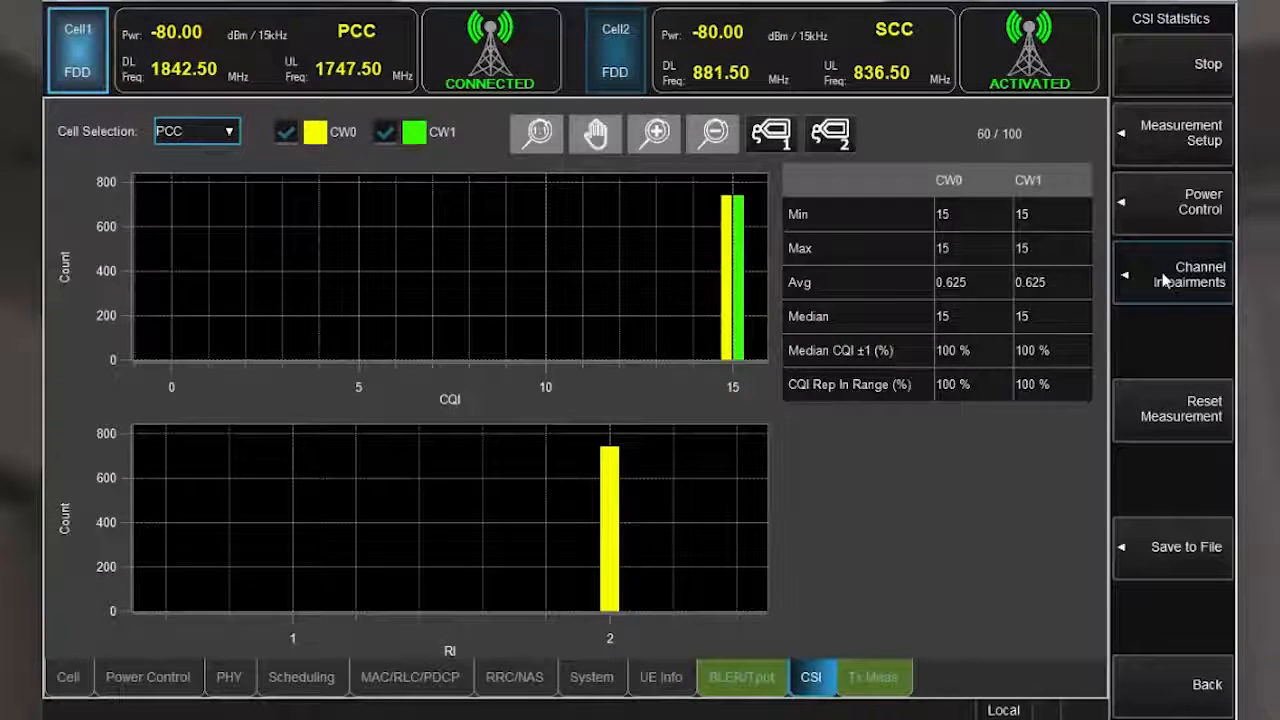
Step: Set the channel emulator model to EPA5 fading, dropping minimum CQI to 13 and 12
click(984, 368)
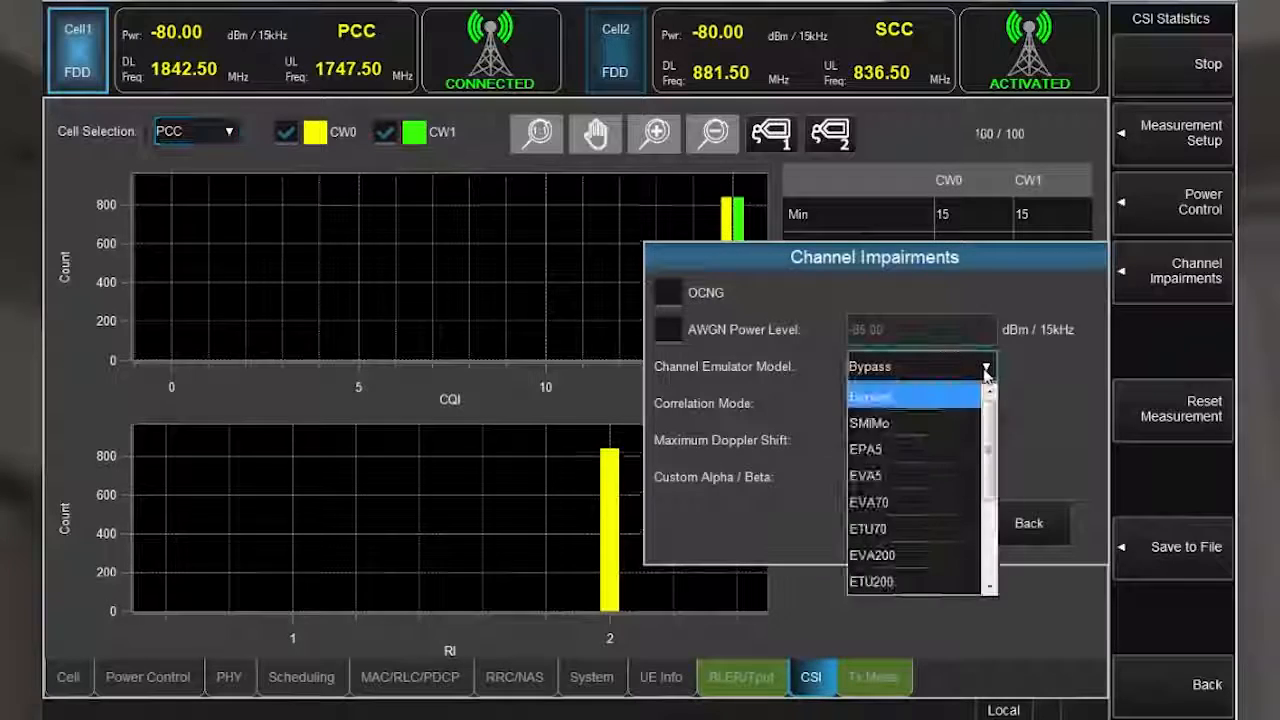
click(864, 448)
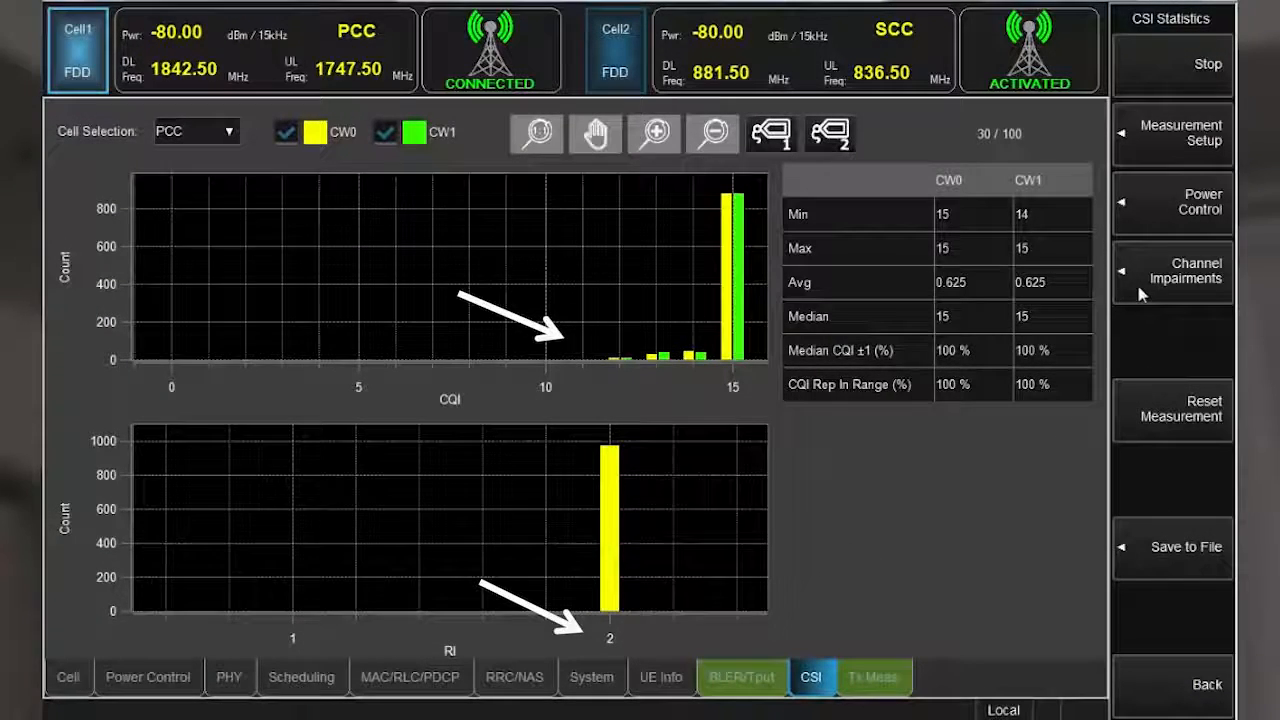
click(1184, 272)
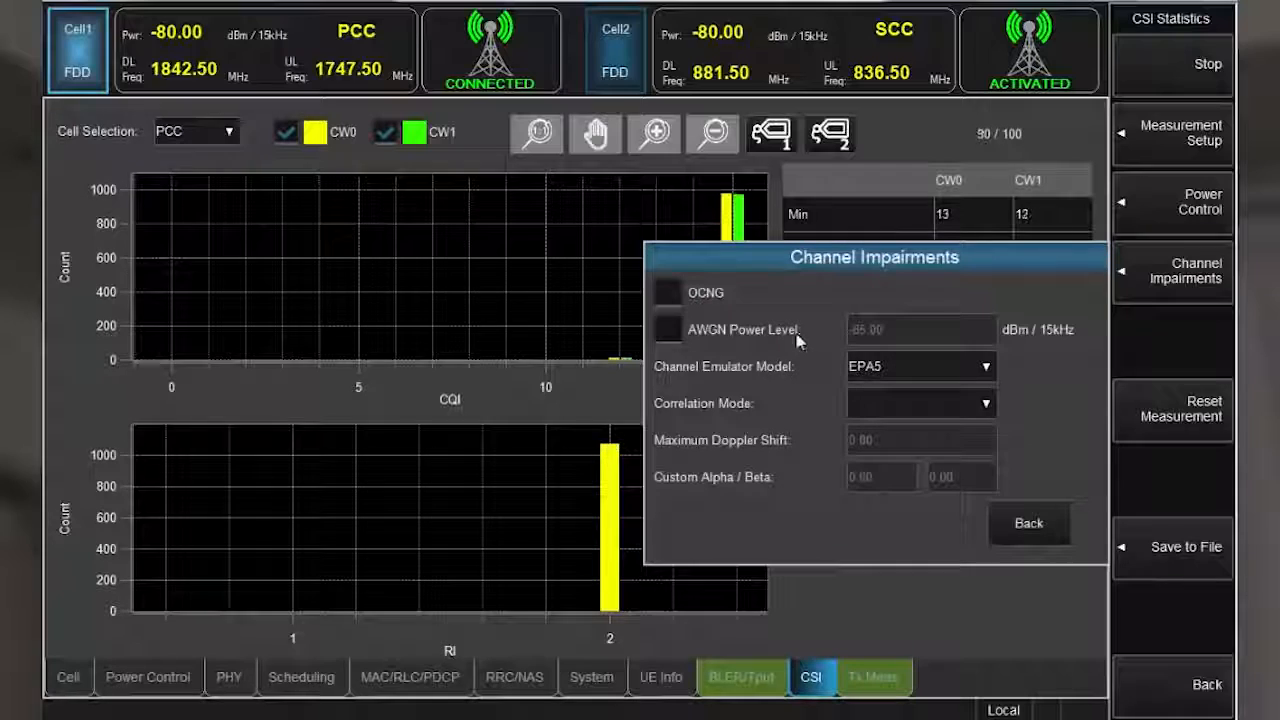
Step: Enable AWGN on the faded channel so CQI spreads between 4 and 11 with rank mostly 1
click(1028, 524)
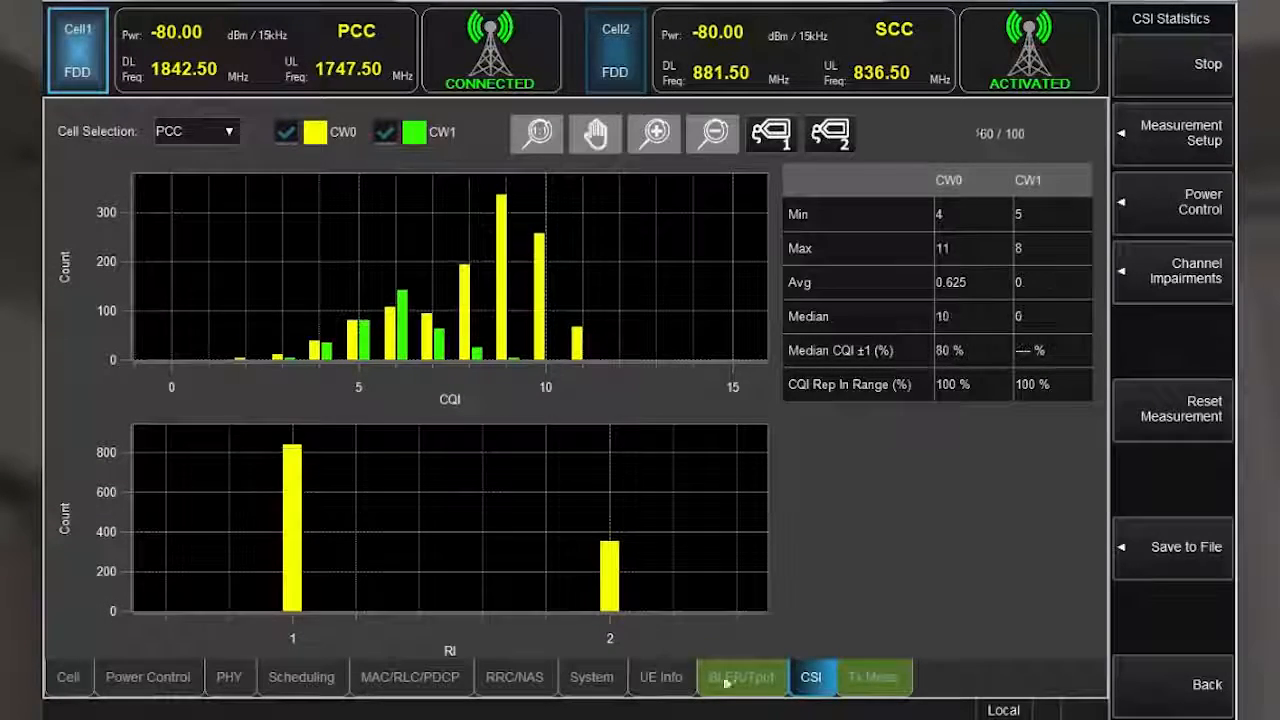
Step: On the BLER/Tput view, switch off AWGN with fading bypassed so downlink returns to about 146 Mbps
click(740, 676)
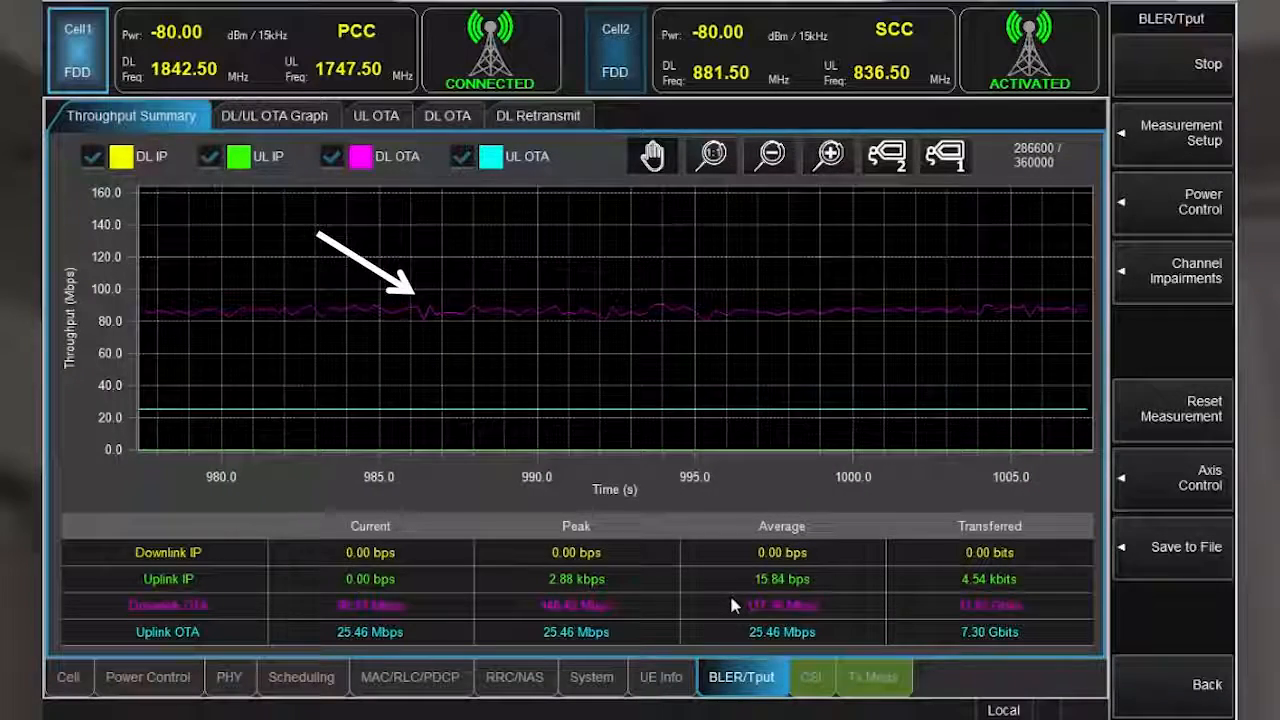
click(1196, 272)
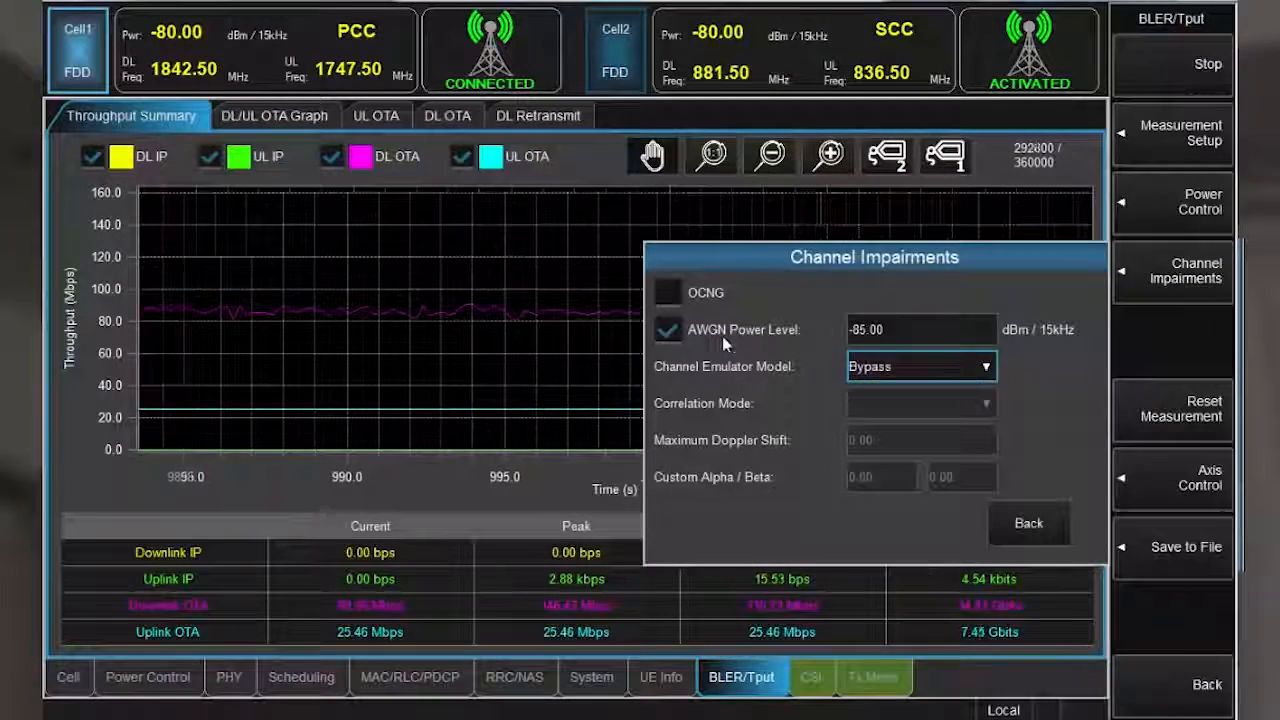
click(1028, 524)
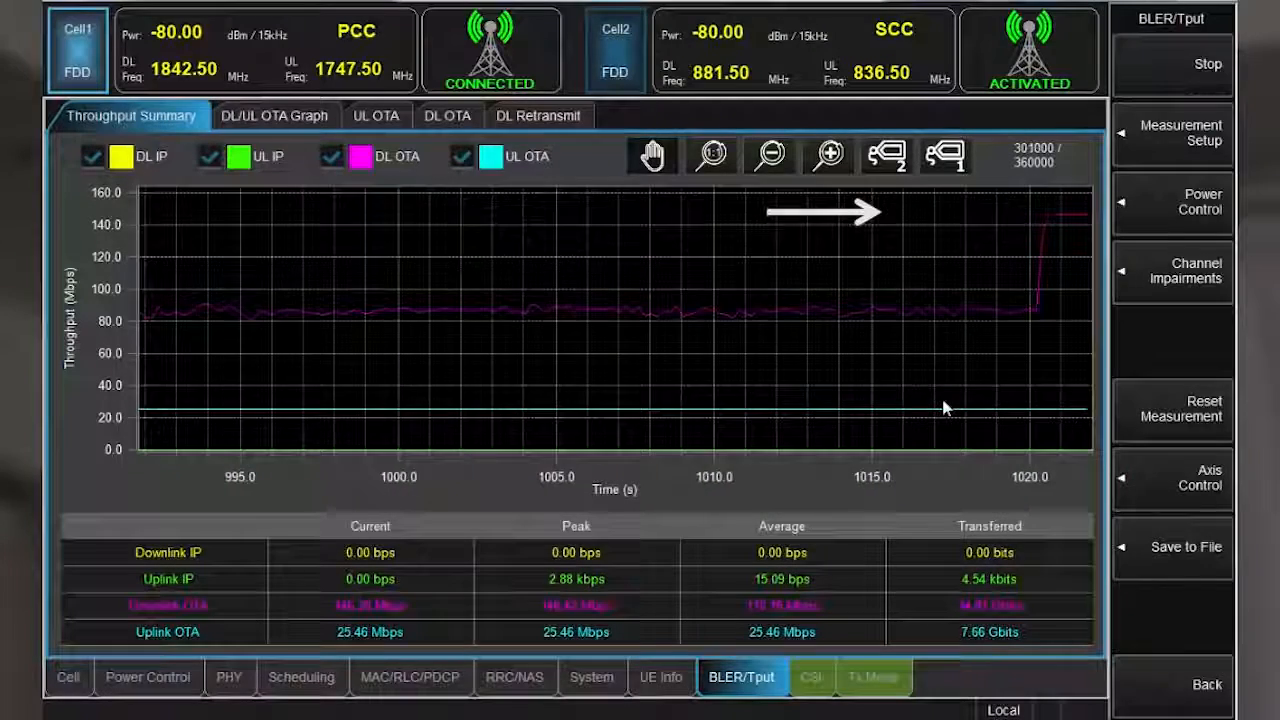